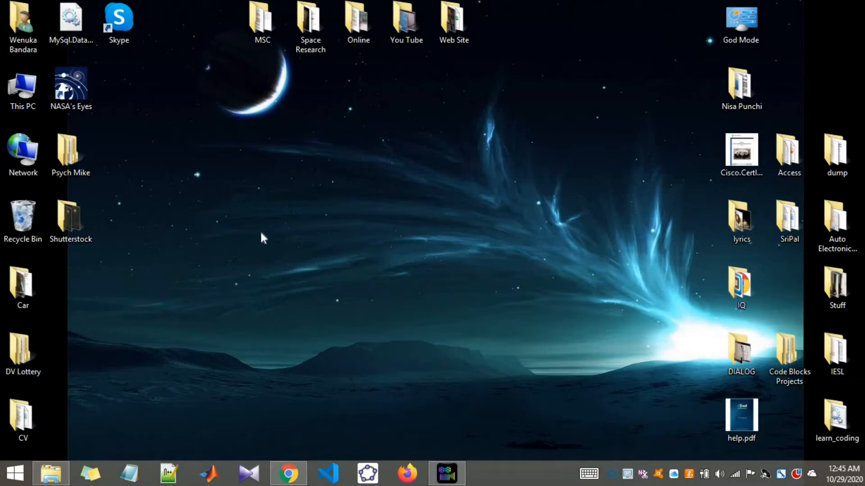
mouse_move(445, 339)
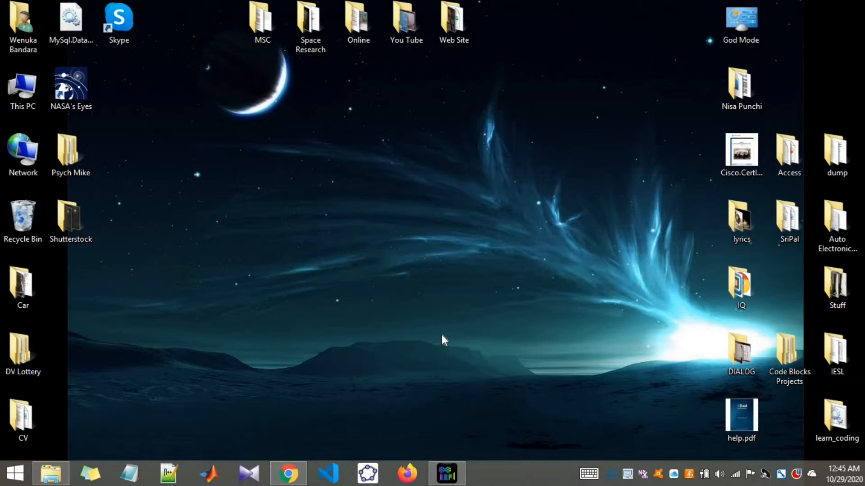
mouse_move(287, 473)
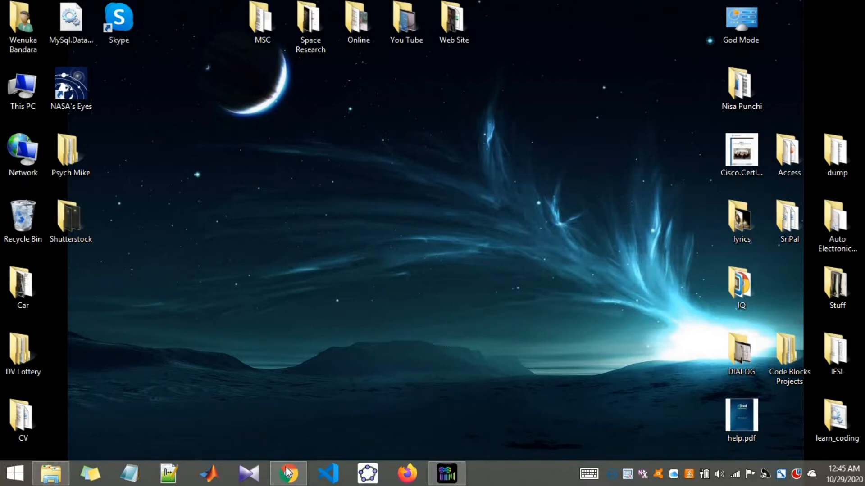
Search 'kmplayer' in a new Chrome tab, open en.kmplayer.com, and dismiss the coffee popup.
left_click(287, 473)
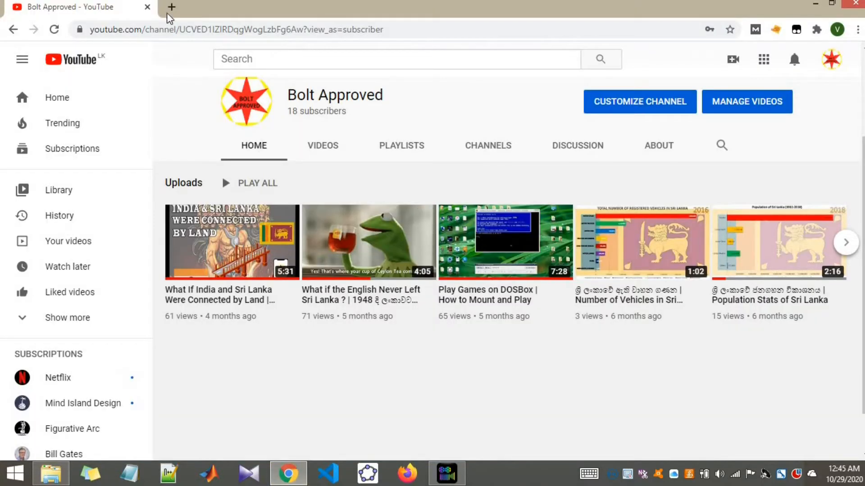
left_click(172, 7)
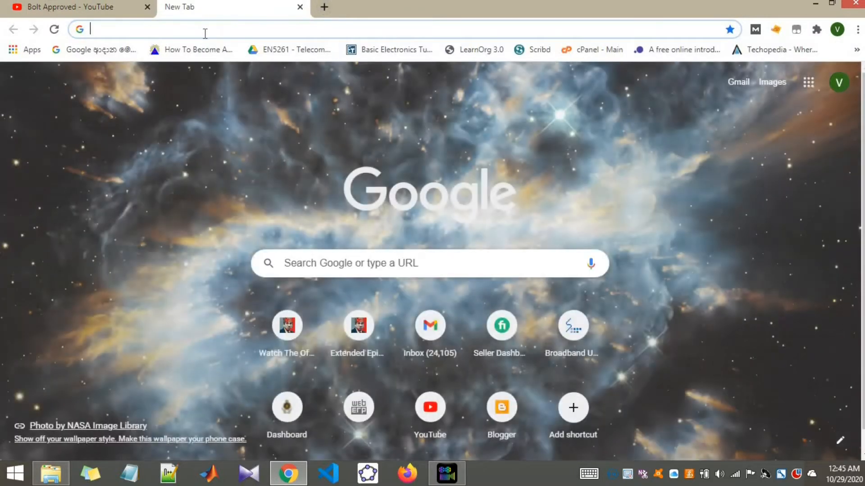
type("kmplayer")
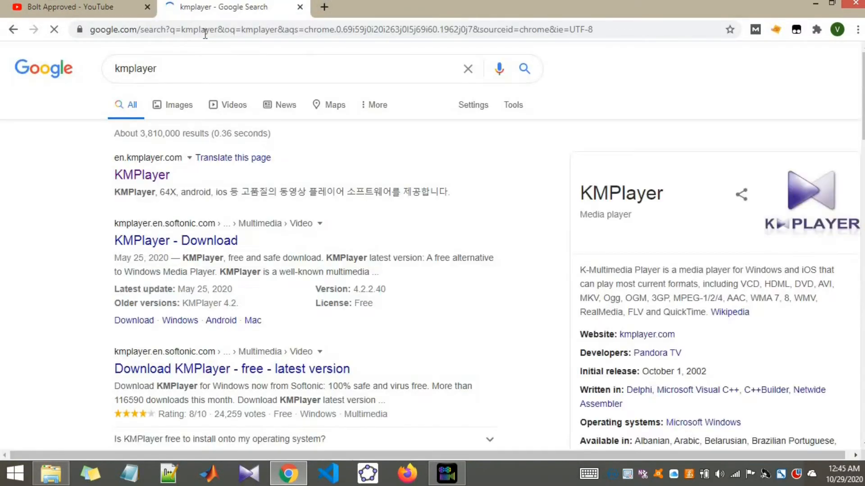
left_click(141, 175)
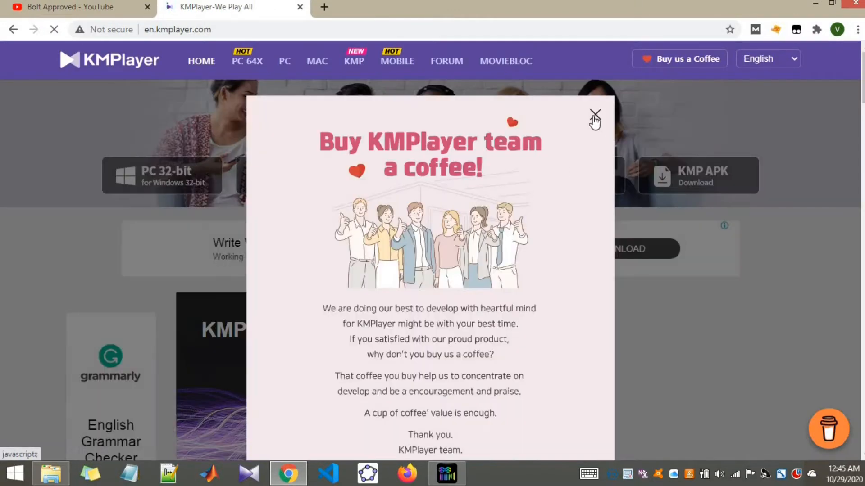
left_click(595, 116)
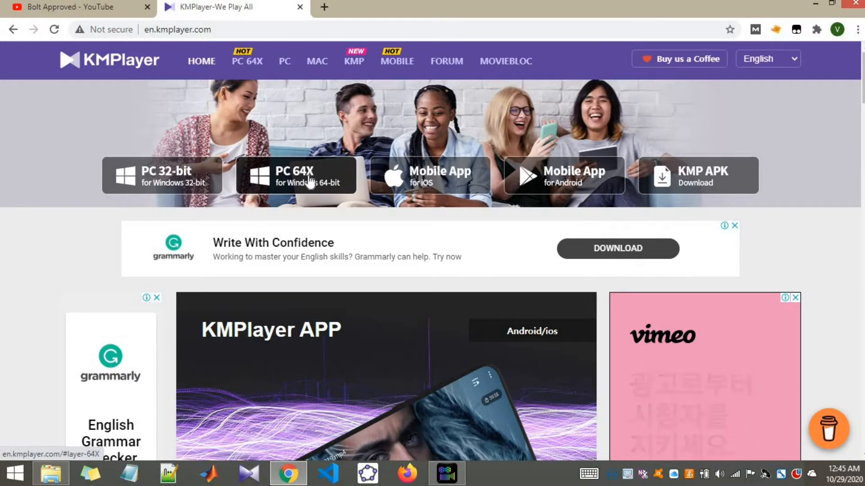
mouse_move(342, 221)
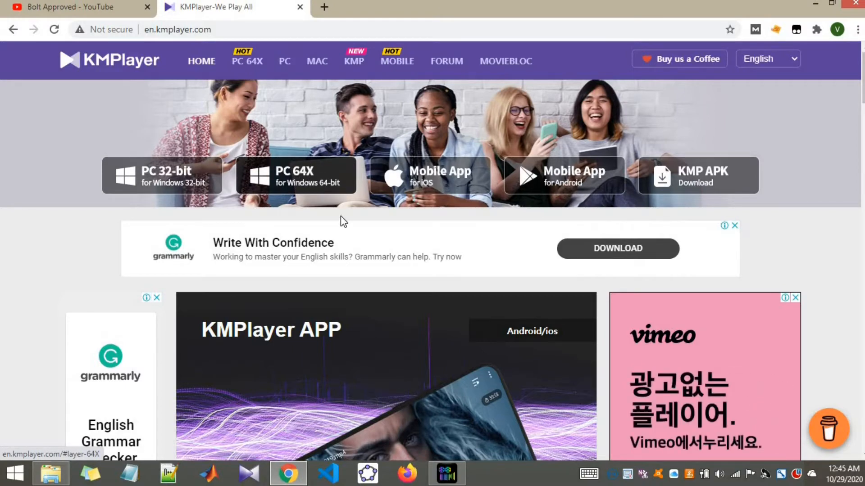
scroll("down", 3)
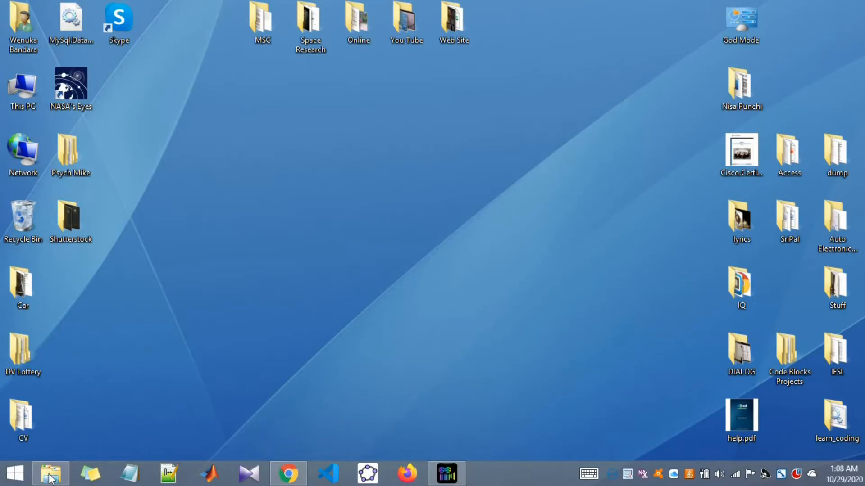
Browse to the Narcos S2 episode folder and open episode S02E03 in KMPlayer.
left_click(50, 474)
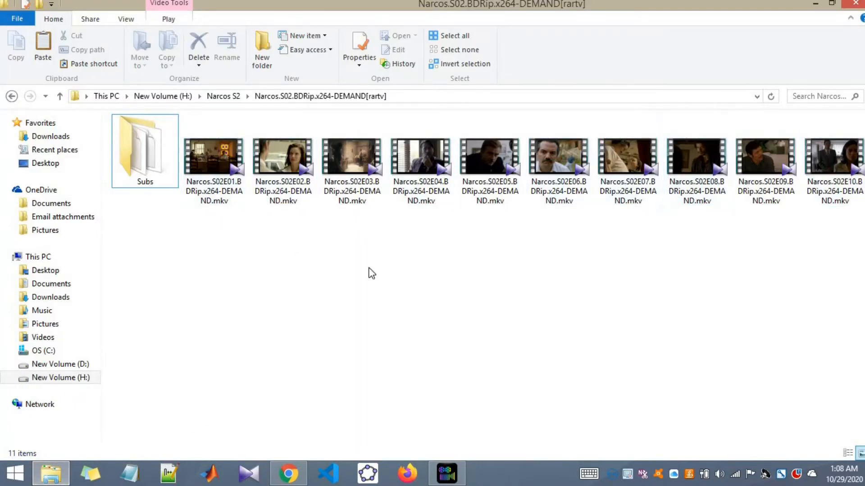
double_click(145, 150)
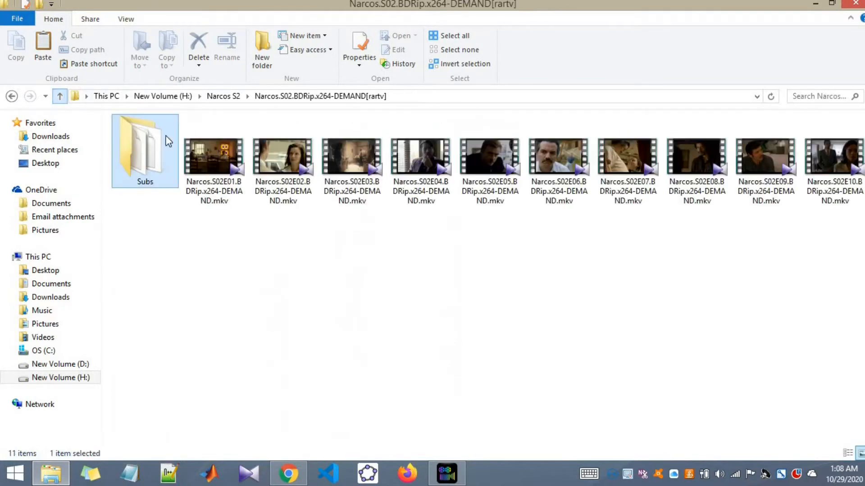
left_click(281, 290)
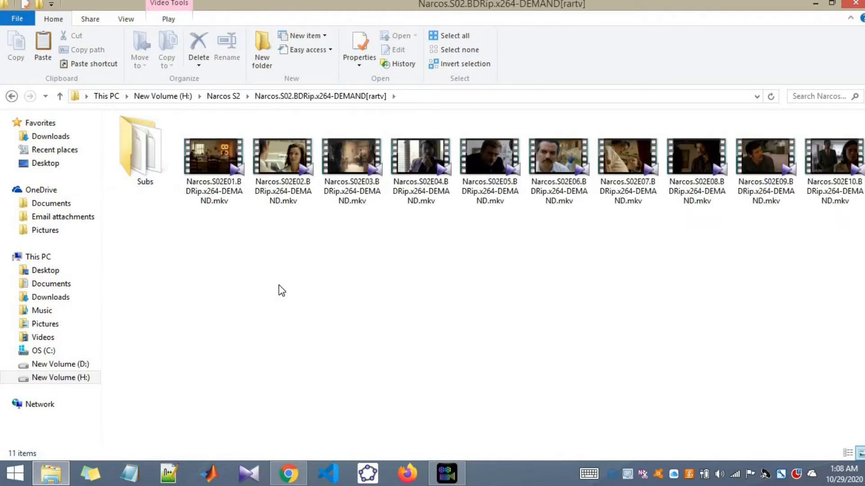
left_click(351, 160)
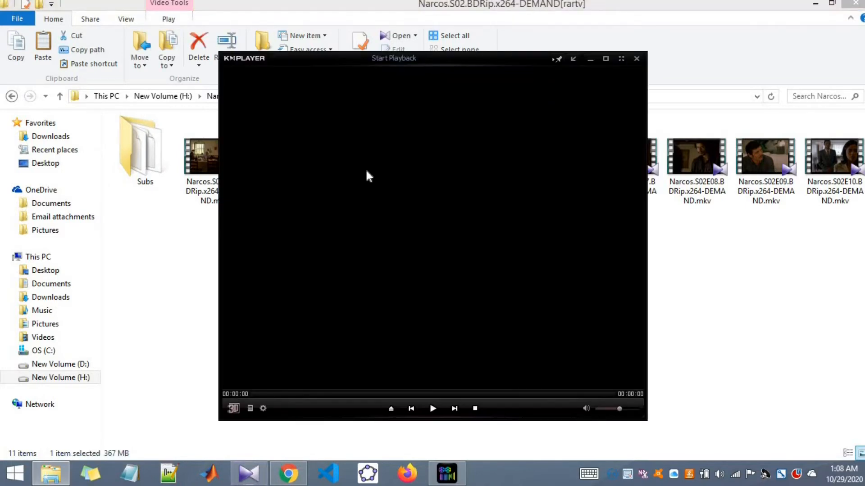
Start S02E03 playing in KMPlayer, then go to the Subs folder in File Explorer.
left_click(433, 408)
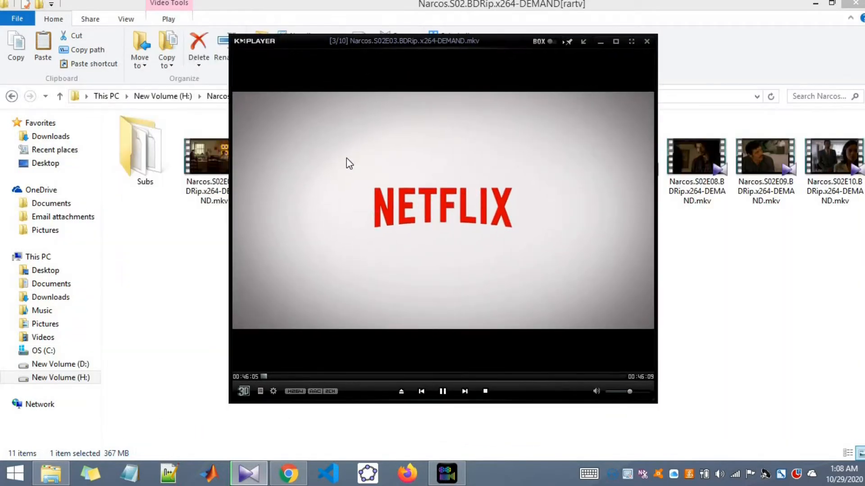
left_click(646, 41)
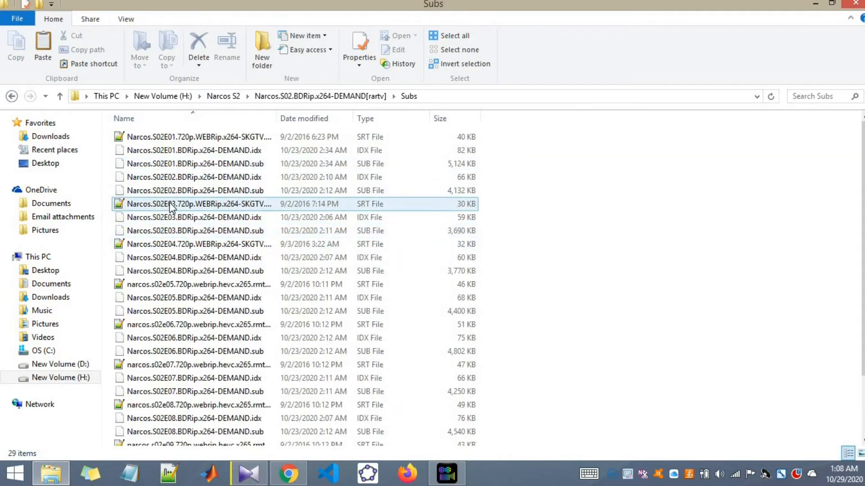
Select the 29.9 KB S02E03 SRT subtitle file in the Subs folder.
left_click(194, 230)
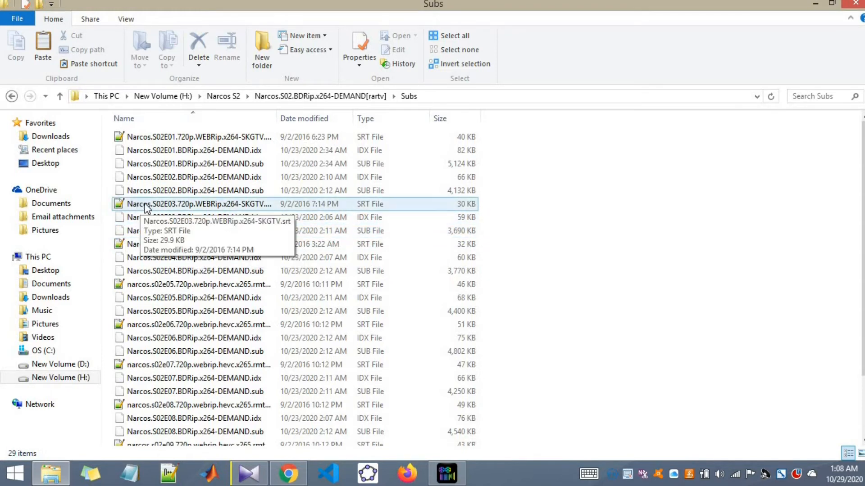
mouse_move(146, 216)
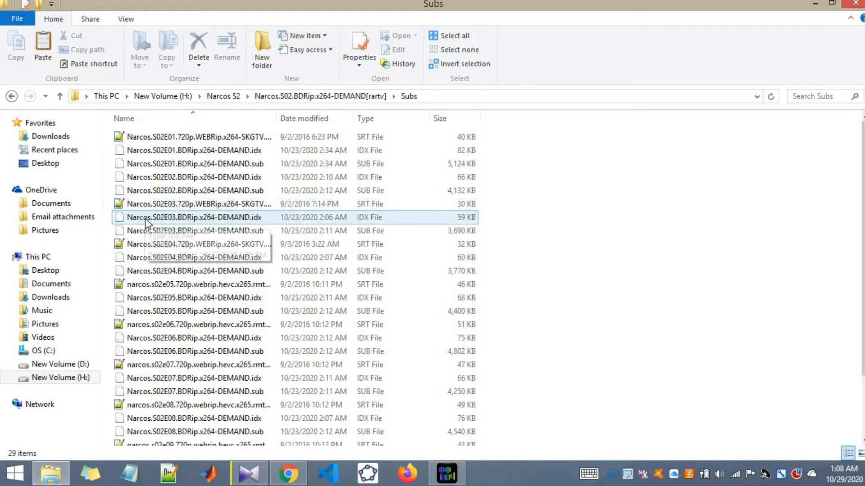
mouse_move(156, 223)
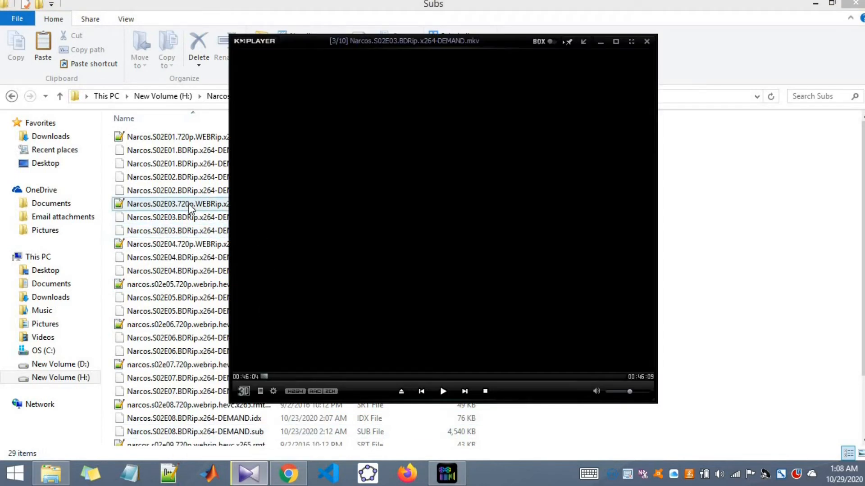
Play S02E03, seek to around the ten-minute mark, and bring up the main menu.
left_click(442, 391)
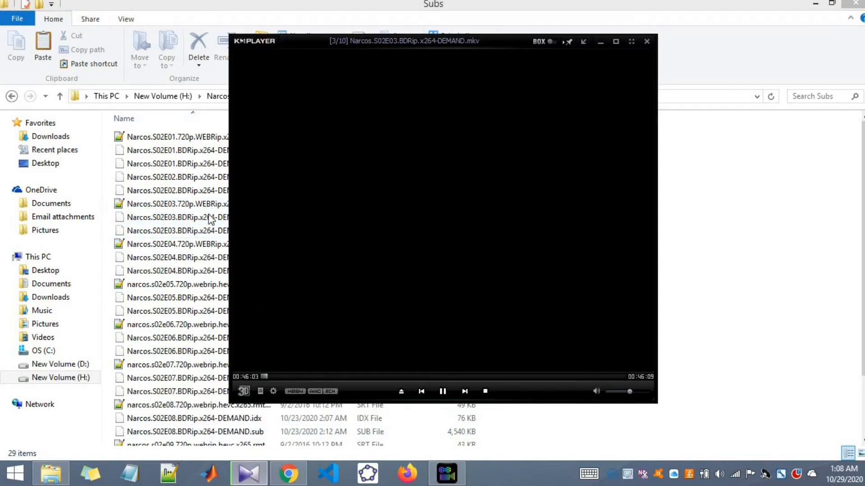
left_click(176, 203)
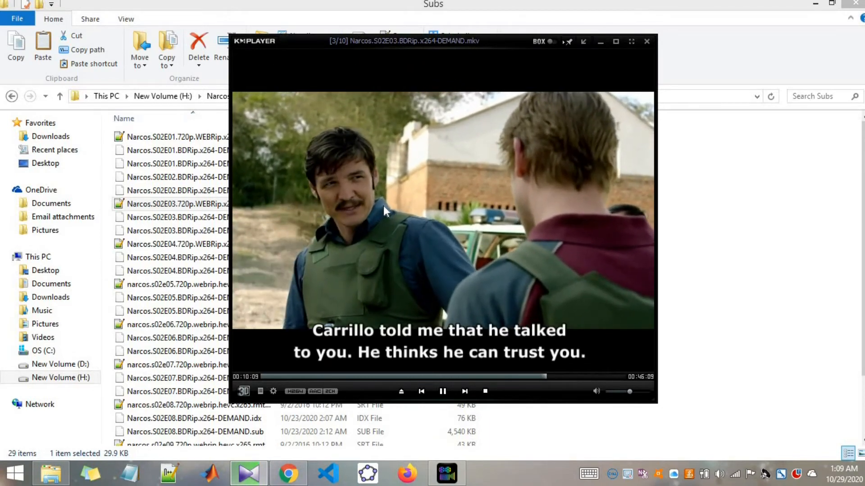
left_click(442, 391)
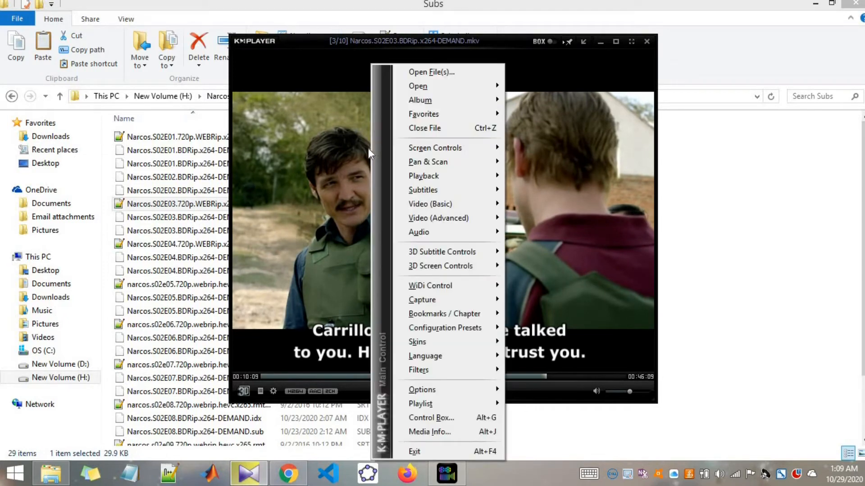
mouse_move(441, 252)
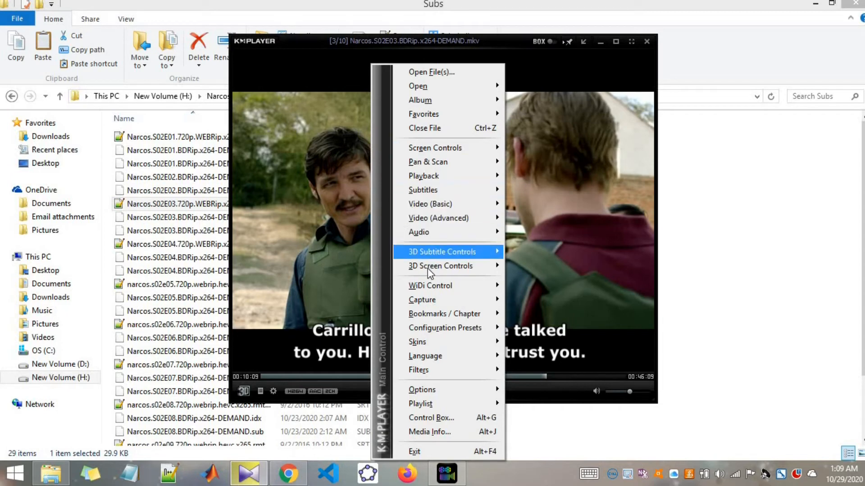
mouse_move(423, 189)
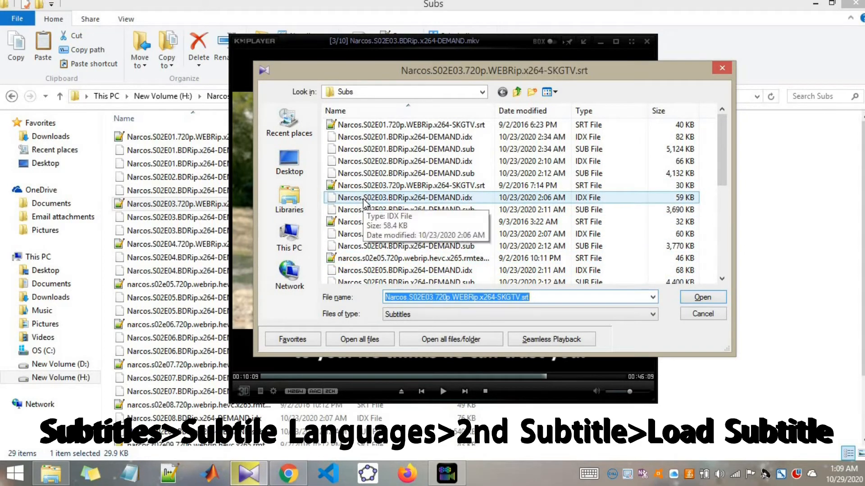
Open the S02E03 SRT file as the second subtitle, showing Spanish and English together.
left_click(701, 297)
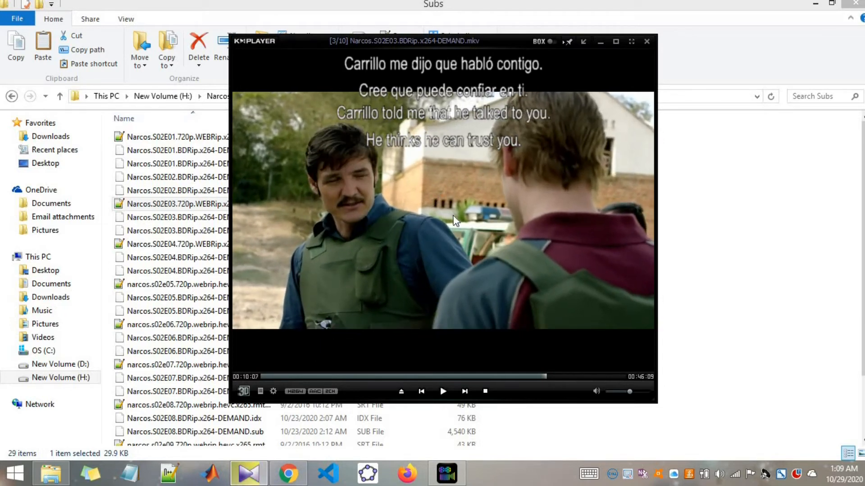
mouse_move(502, 127)
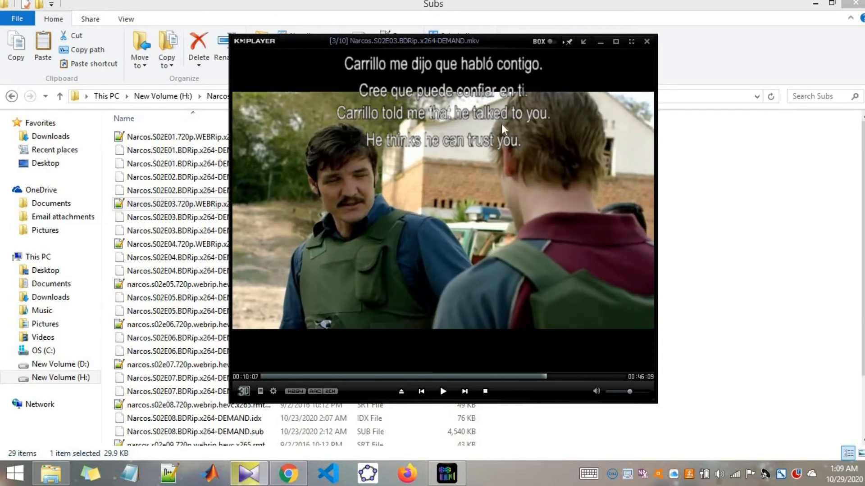
mouse_move(413, 132)
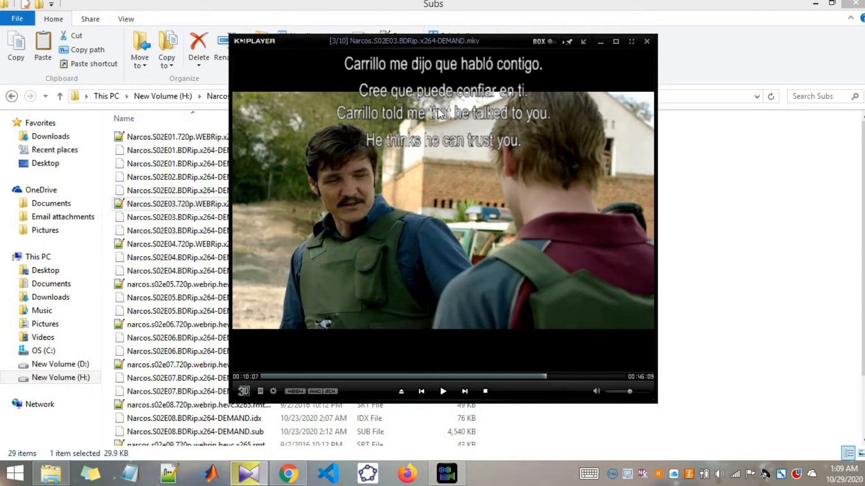
Resume playback and seek ahead to about 38 minutes to check the stacked subtitles.
left_click(442, 391)
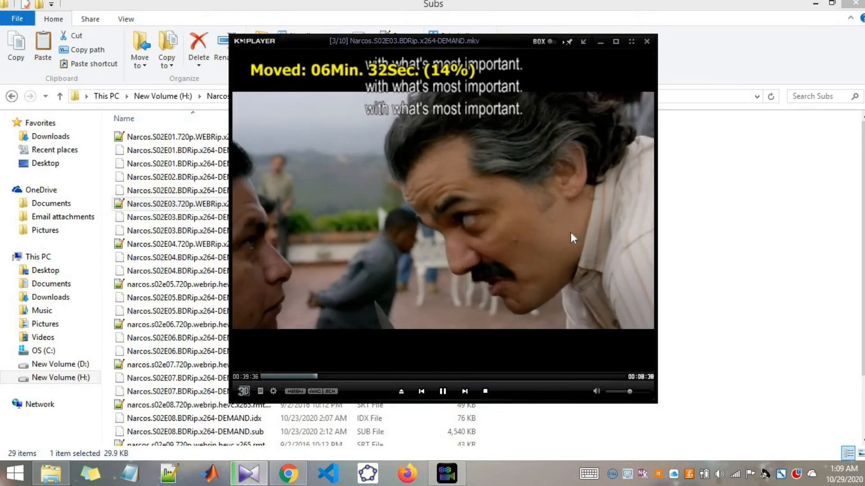
left_click(442, 392)
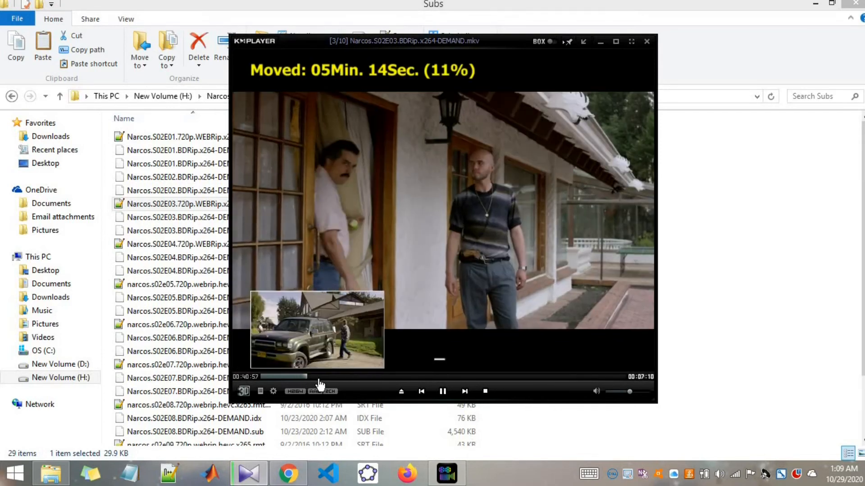
left_click(319, 376)
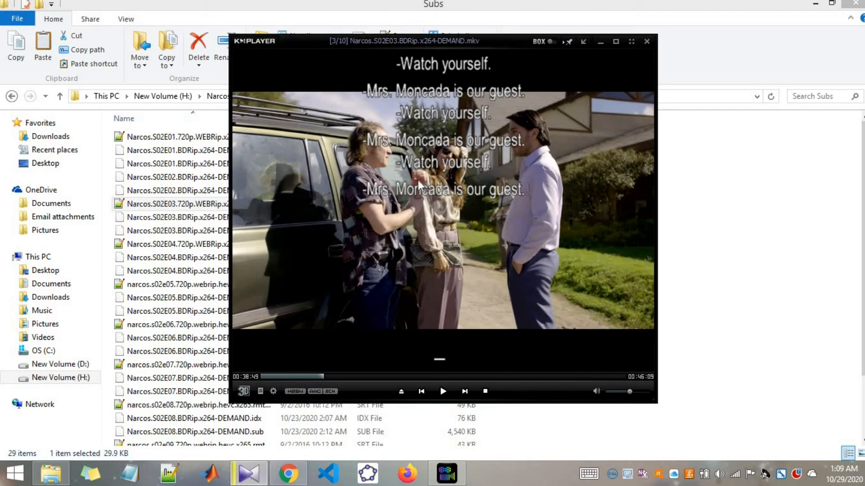
mouse_move(454, 270)
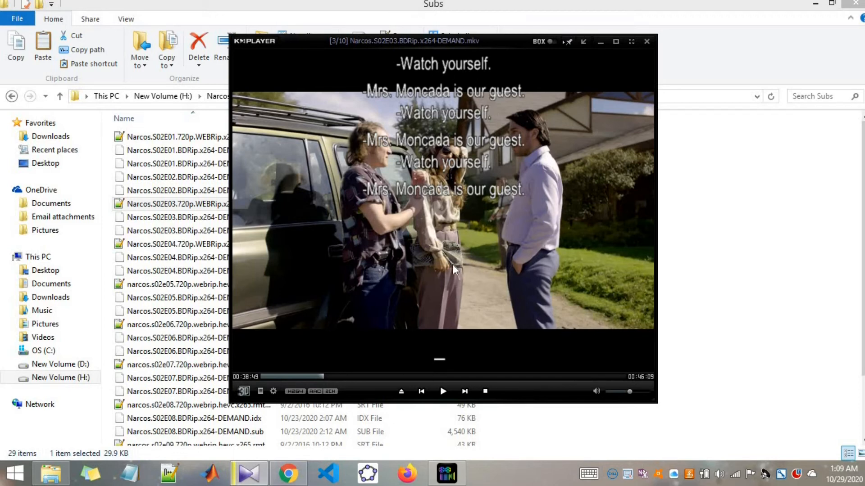
mouse_move(458, 247)
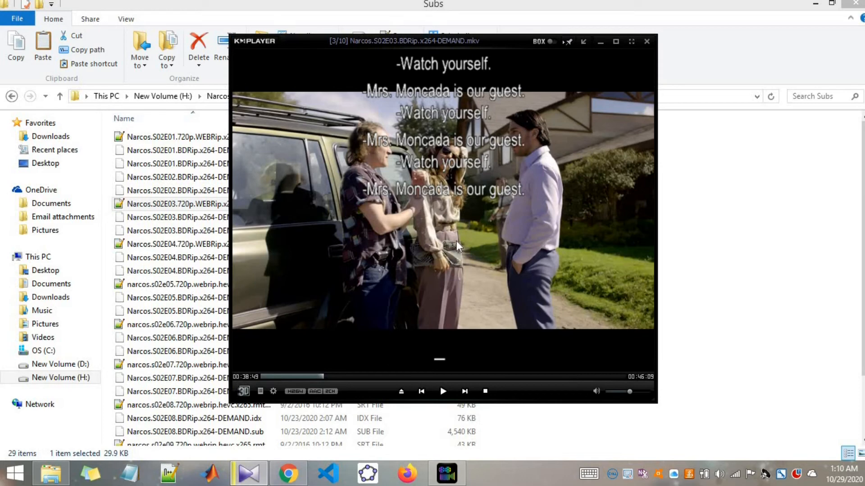
mouse_move(466, 196)
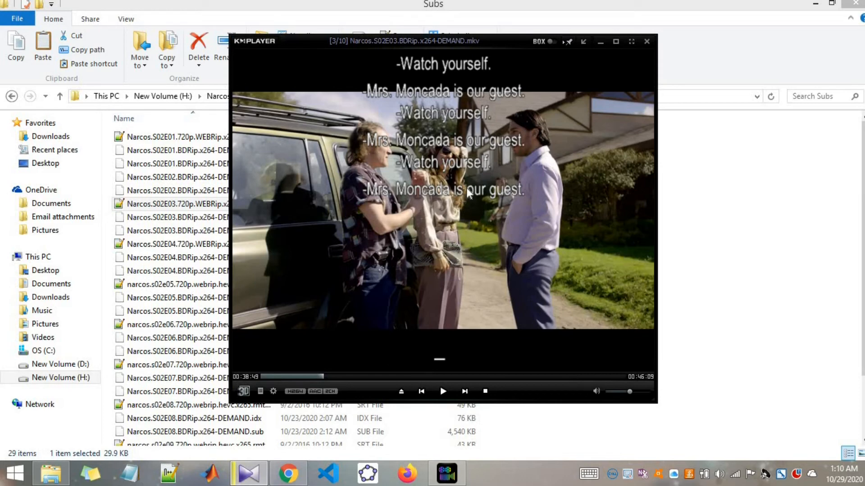
mouse_move(504, 208)
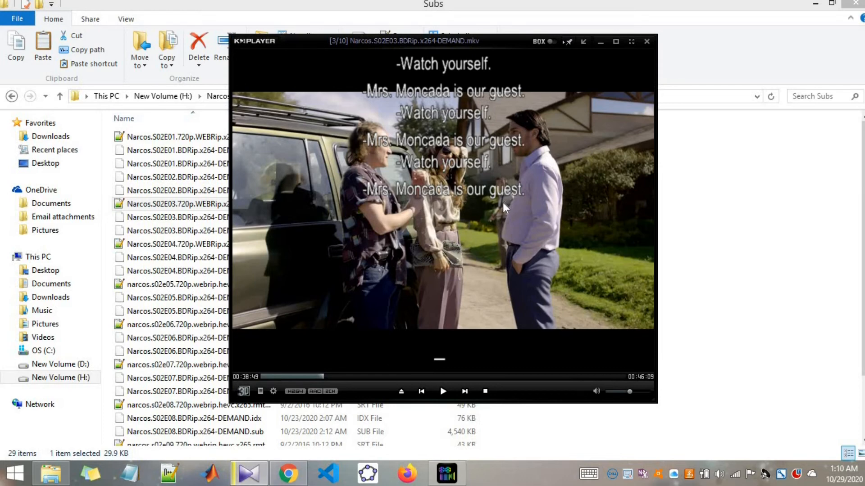
mouse_move(493, 214)
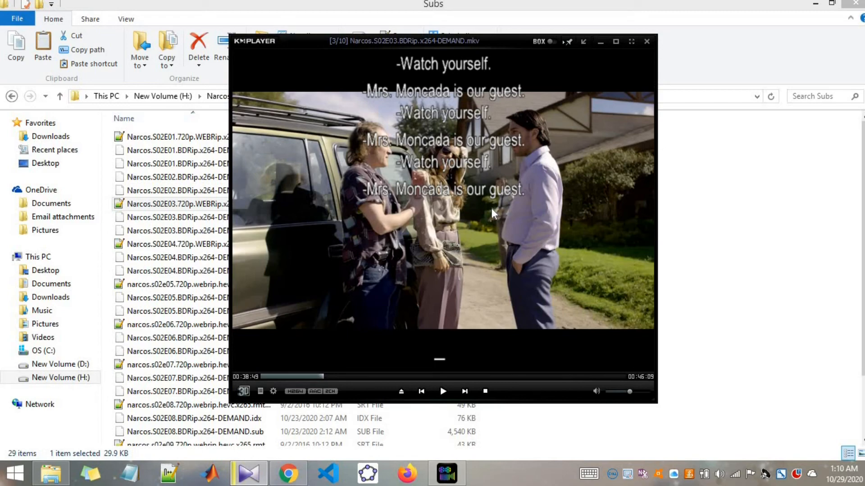